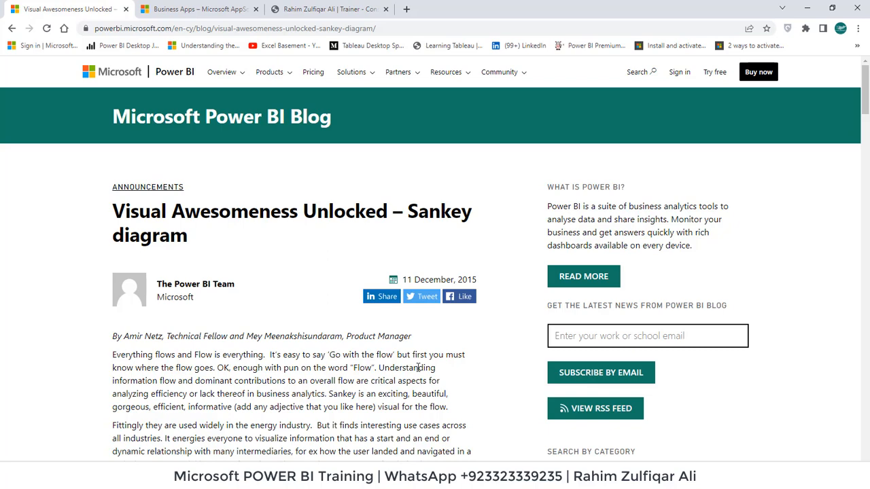
mouse_move(340, 334)
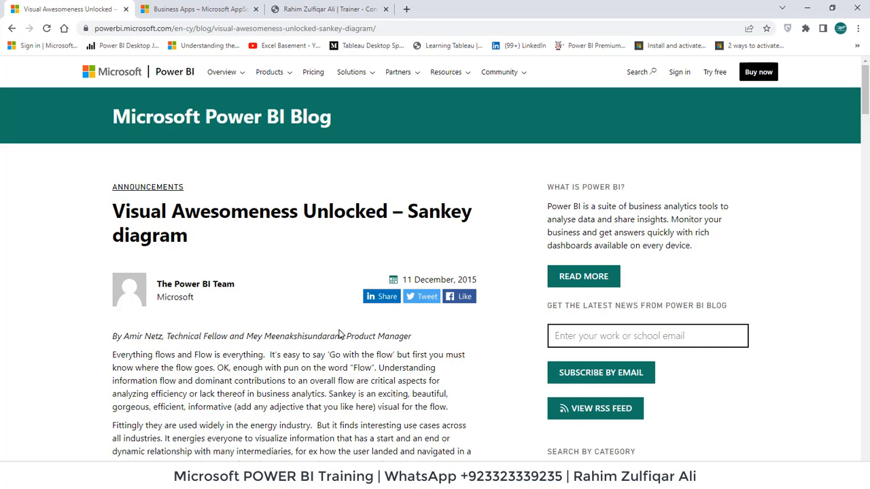
Step: Scroll through the Sankey diagram blog post and the AppSource Sankey Chart listing
scroll("down", 3)
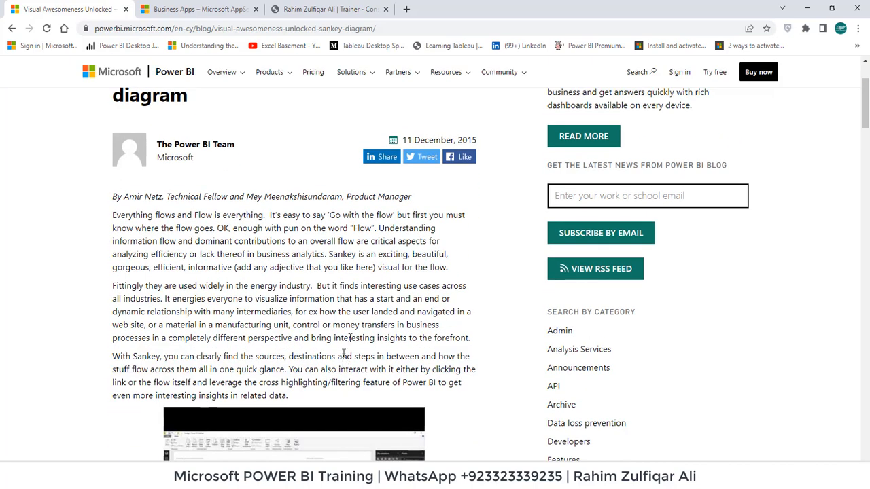
mouse_move(374, 324)
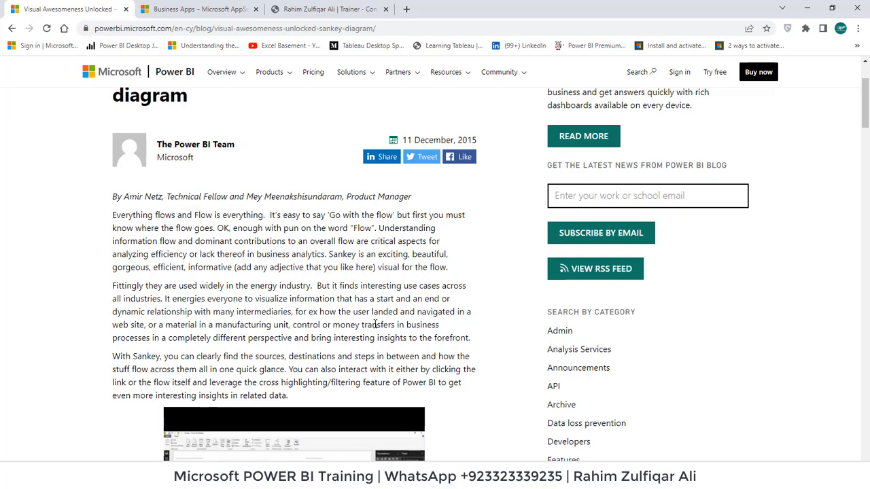
scroll("down", 3)
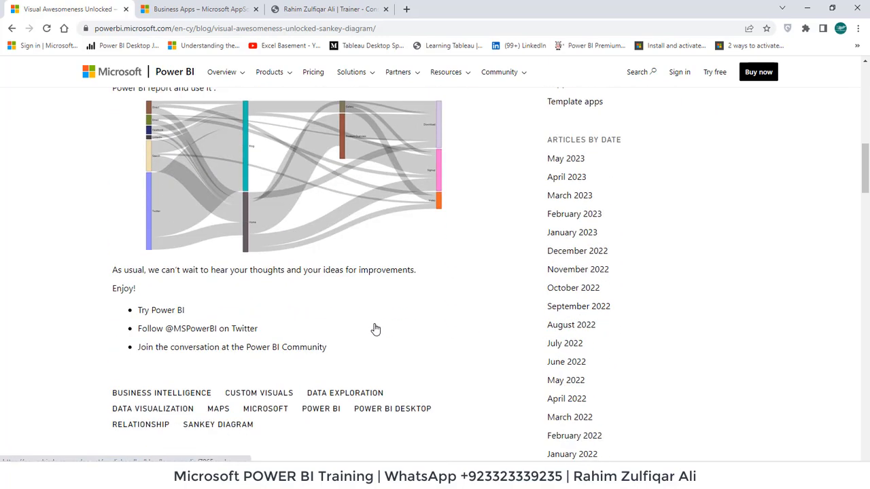
scroll("up", 3)
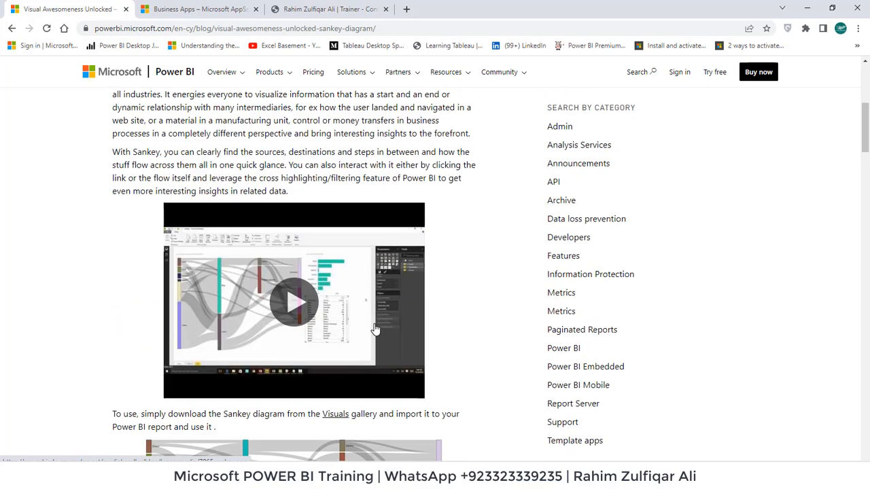
scroll("up", 3)
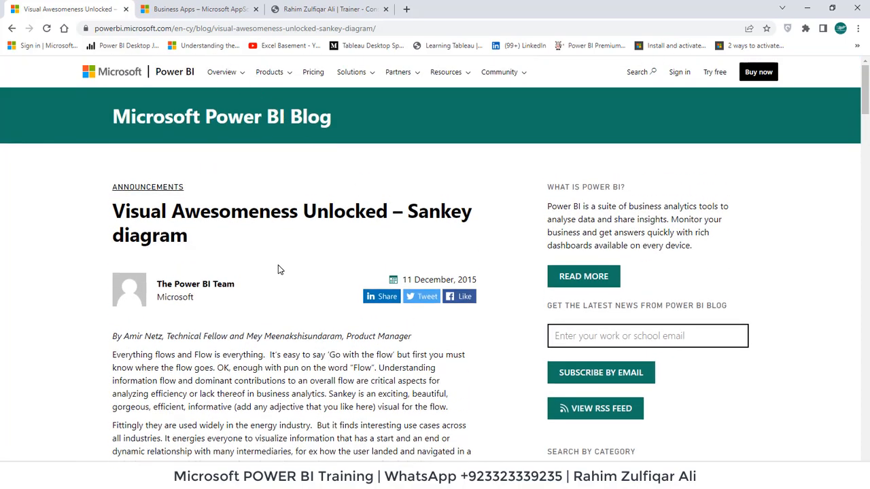
scroll("down", 3)
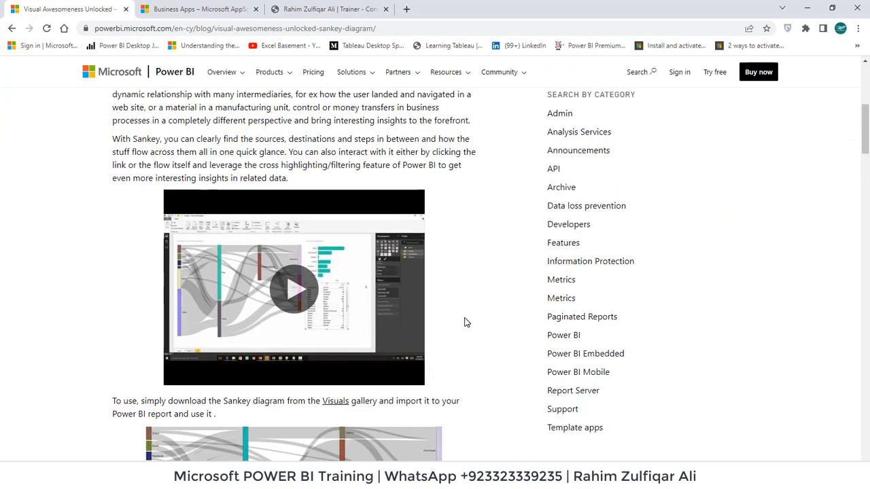
scroll("up", 3)
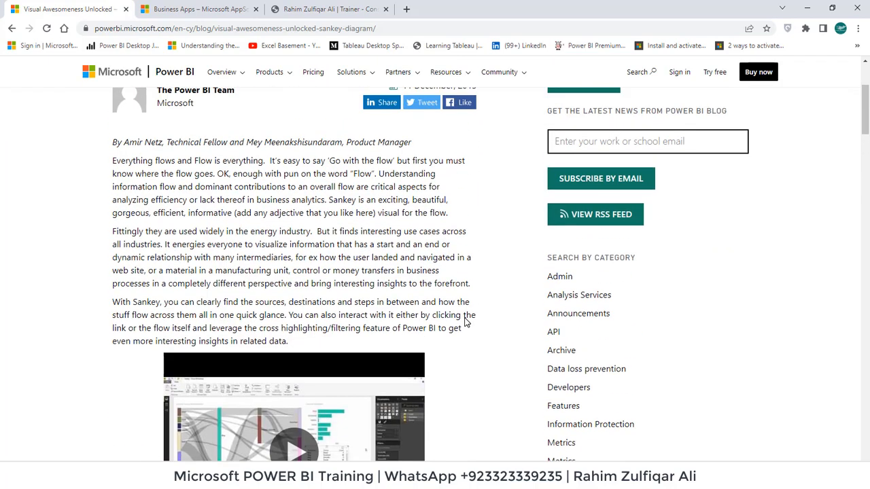
scroll("up", 3)
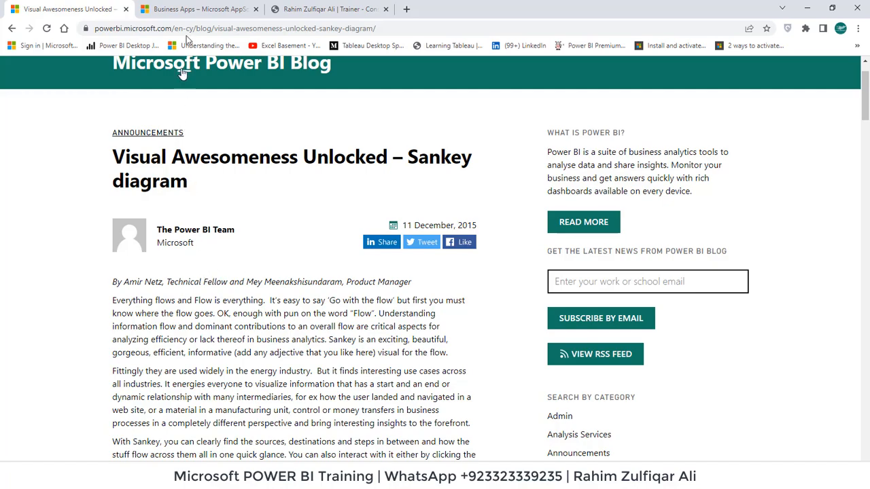
scroll("down", 3)
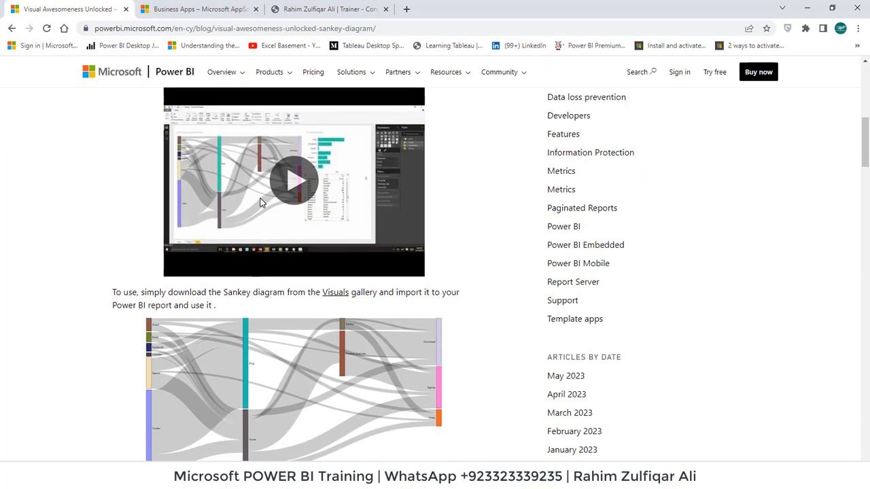
scroll("down", 3)
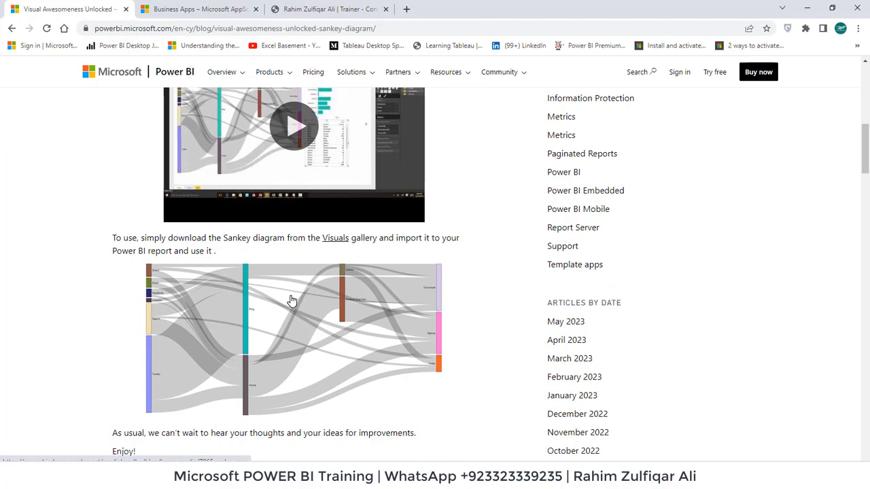
scroll("up", 3)
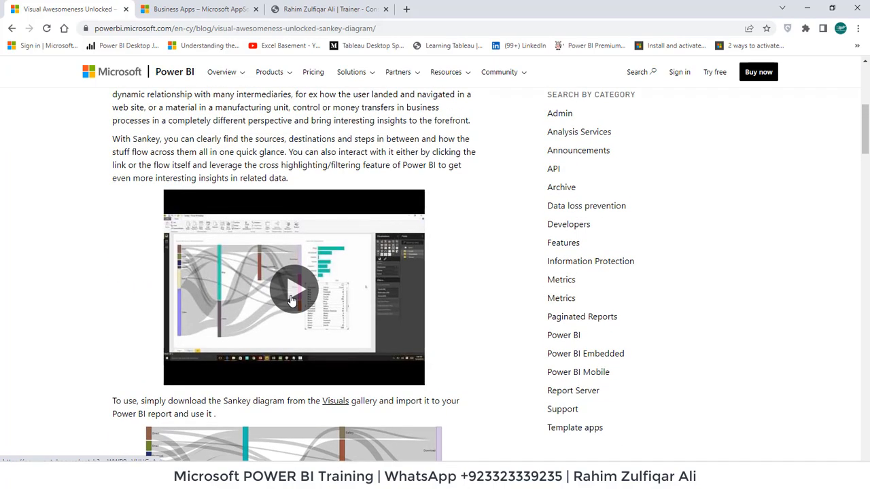
scroll("up", 3)
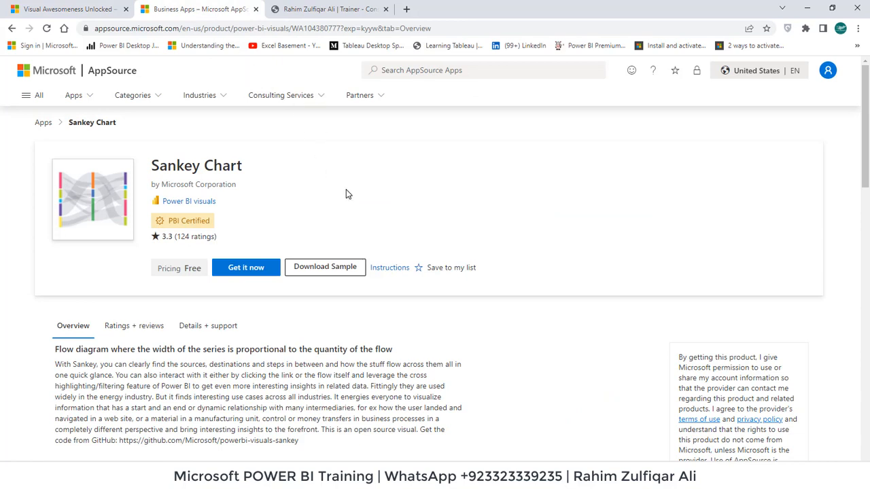
mouse_move(372, 415)
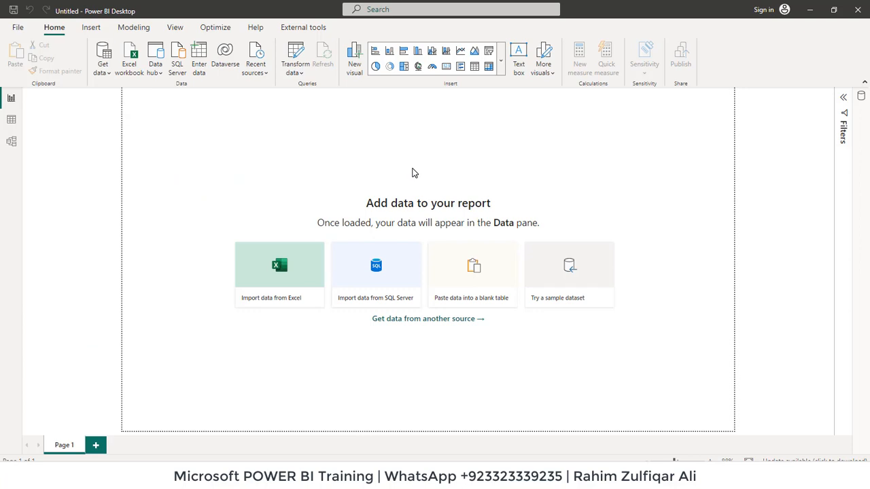
Step: Browse the full built-in visuals gallery, then bring up the Power BI sign-in email prompt
left_click(501, 66)
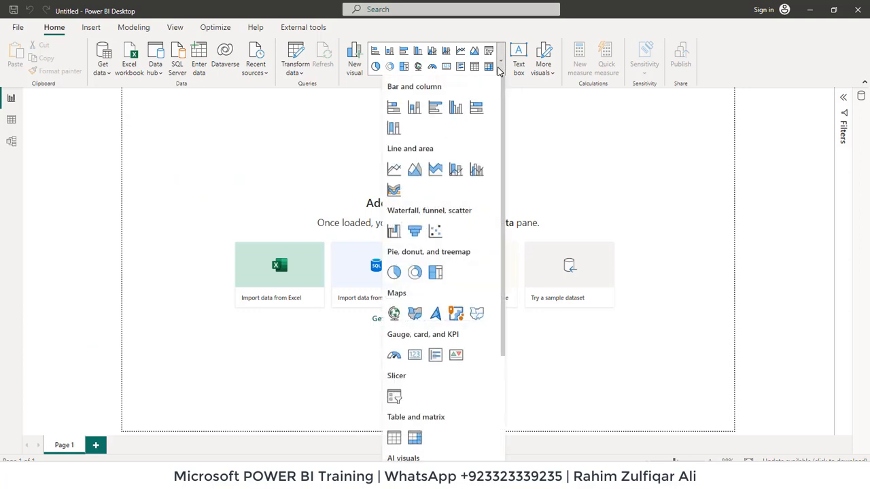
mouse_move(433, 387)
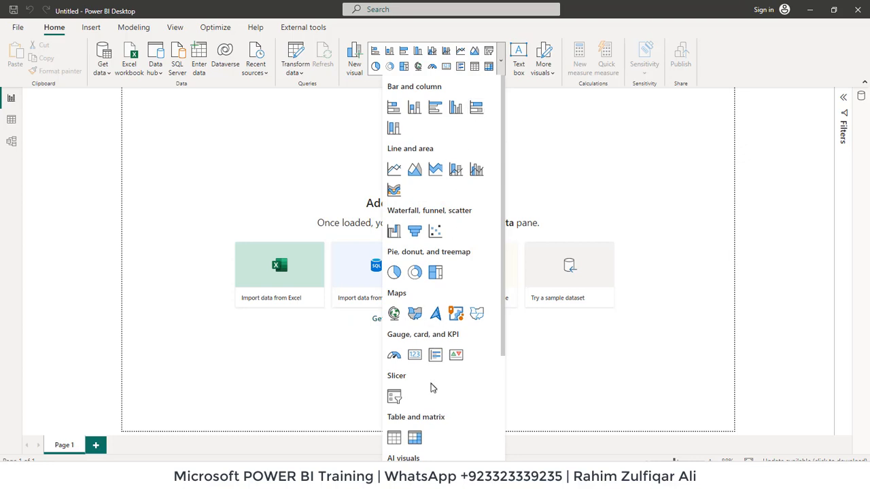
scroll("down", 3)
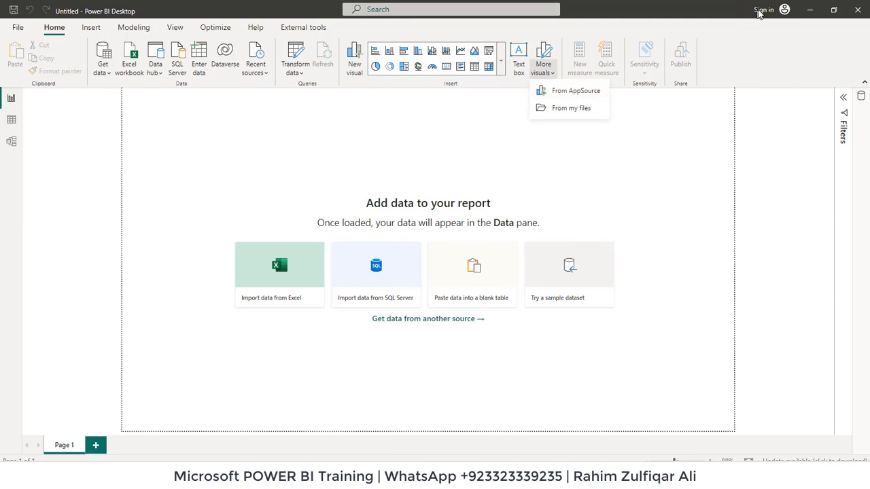
left_click(763, 9)
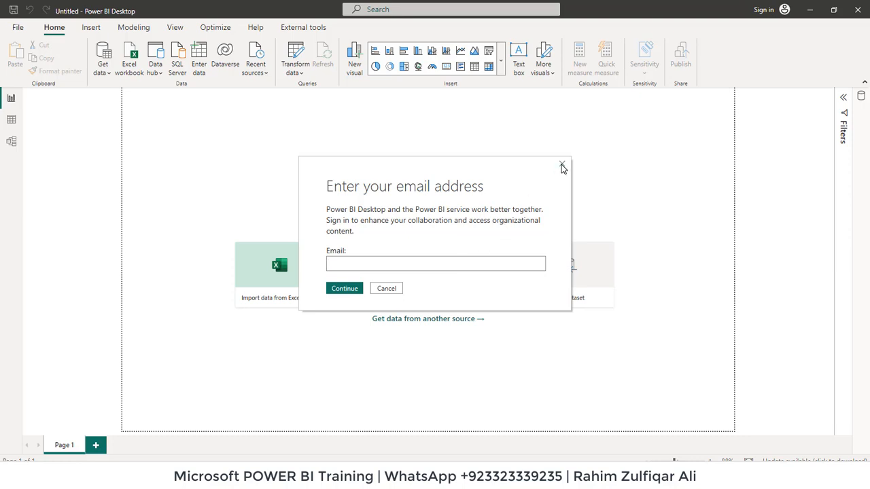
Step: Dismiss the sign-in prompt twice, check More visuals options, and return to the report
left_click(562, 166)
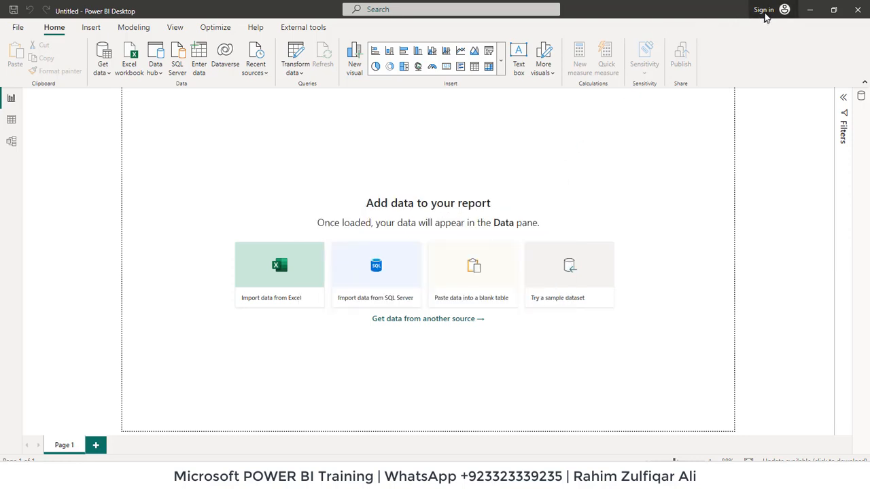
left_click(763, 10)
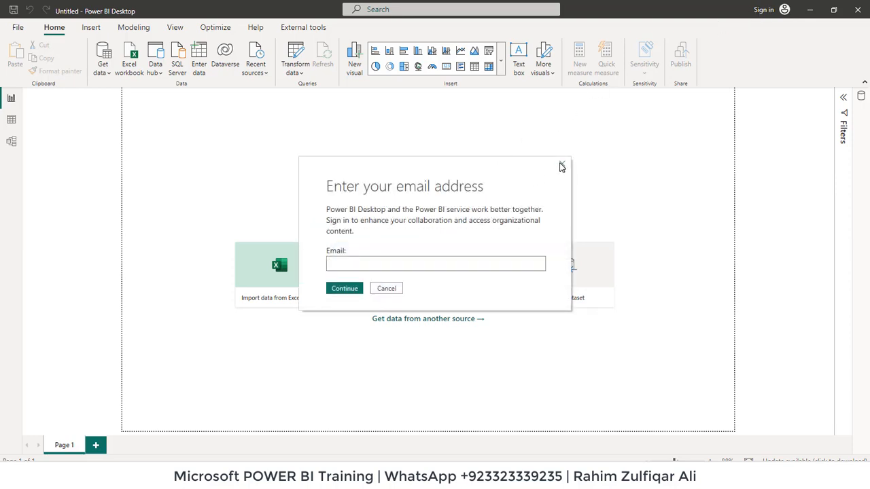
left_click(562, 166)
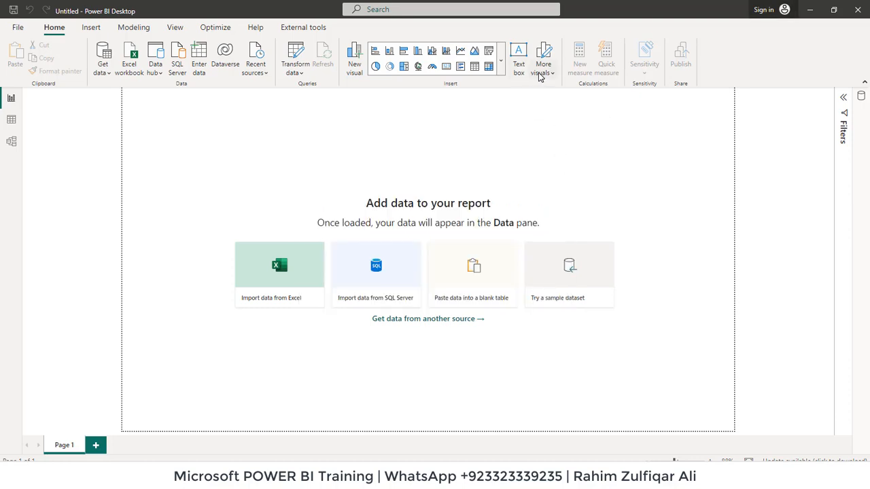
left_click(543, 58)
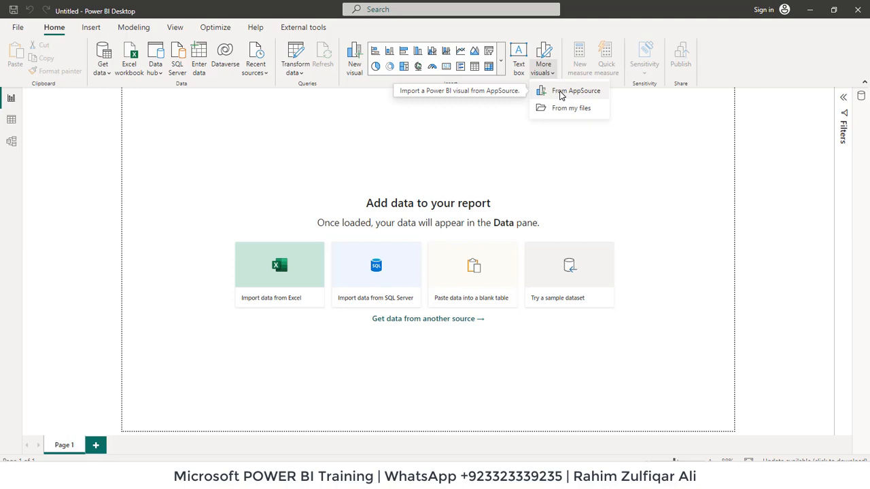
mouse_move(583, 95)
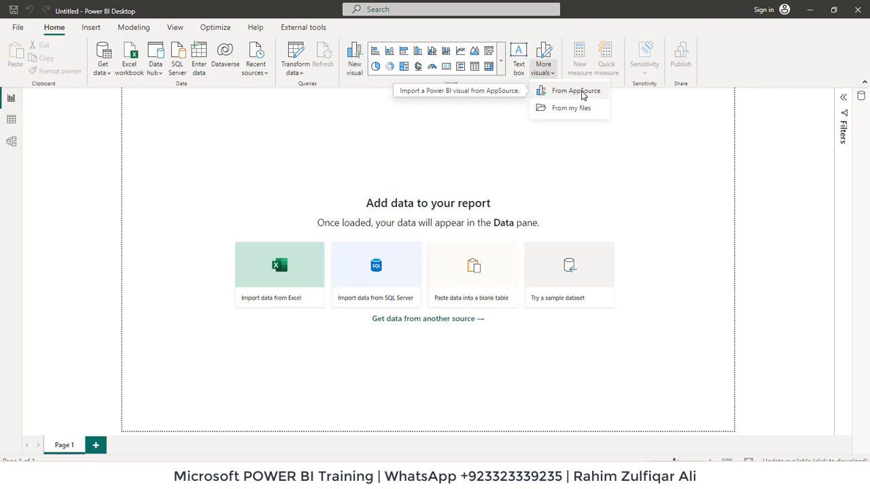
mouse_move(400, 189)
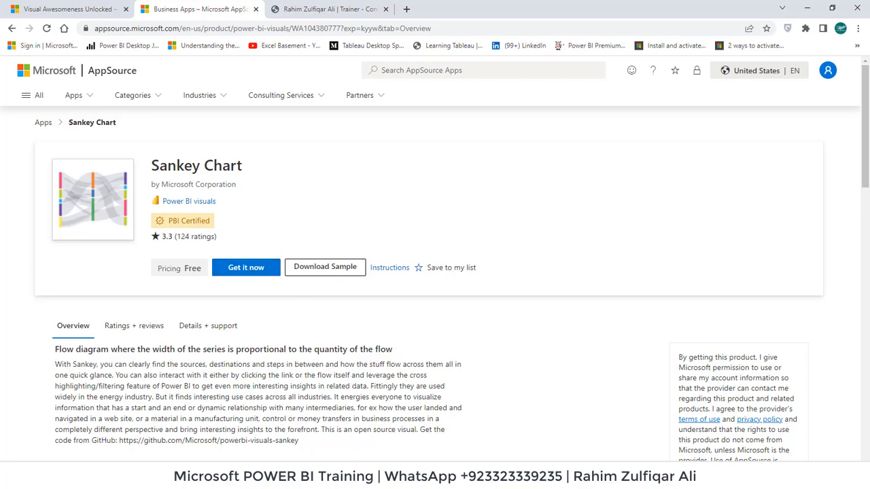
left_click(329, 9)
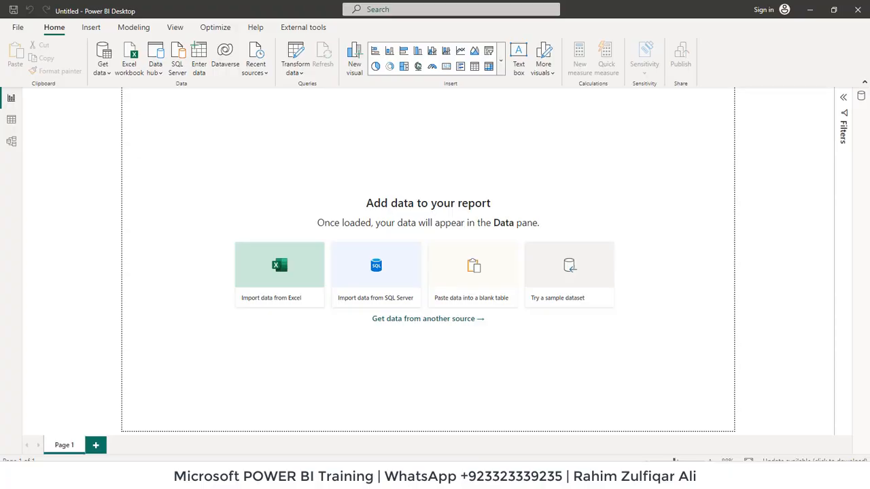
mouse_move(544, 164)
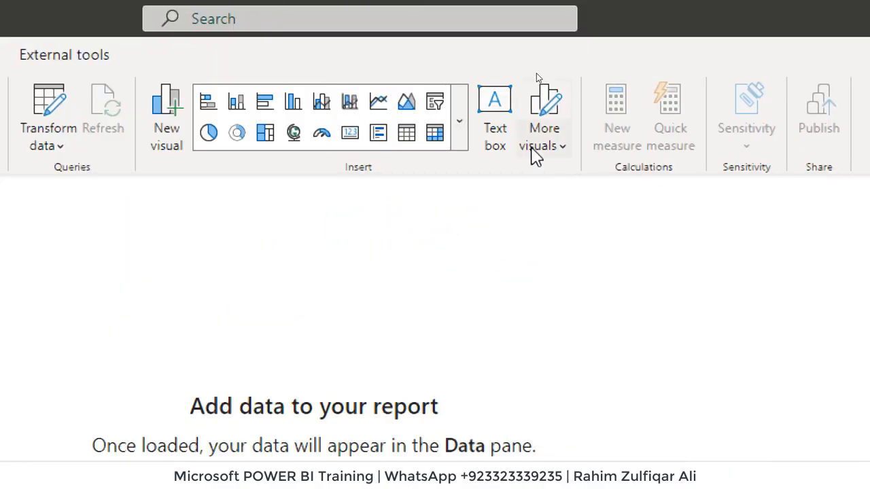
Step: Import the Sankey .pbiviz visual from file and acknowledge the success message
left_click(544, 132)
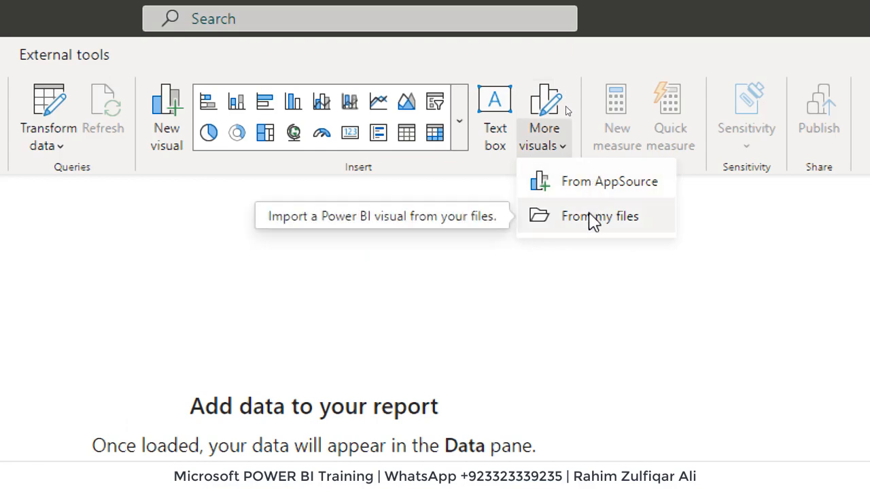
left_click(600, 216)
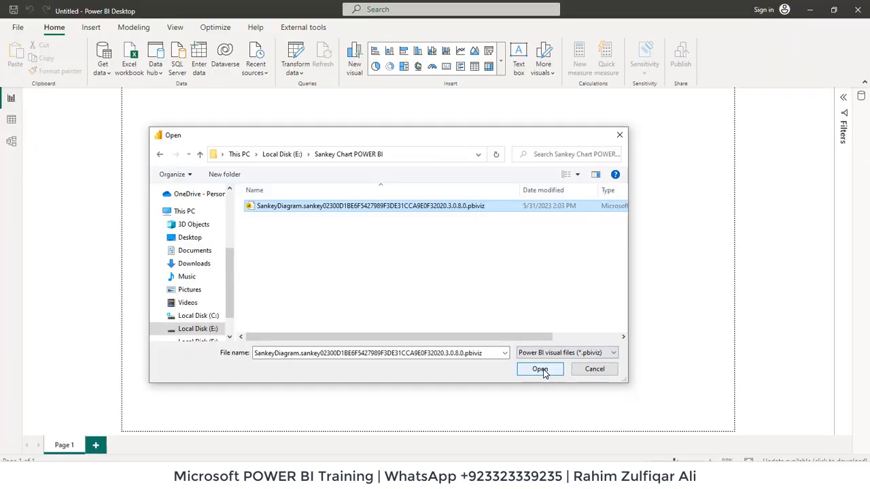
left_click(540, 369)
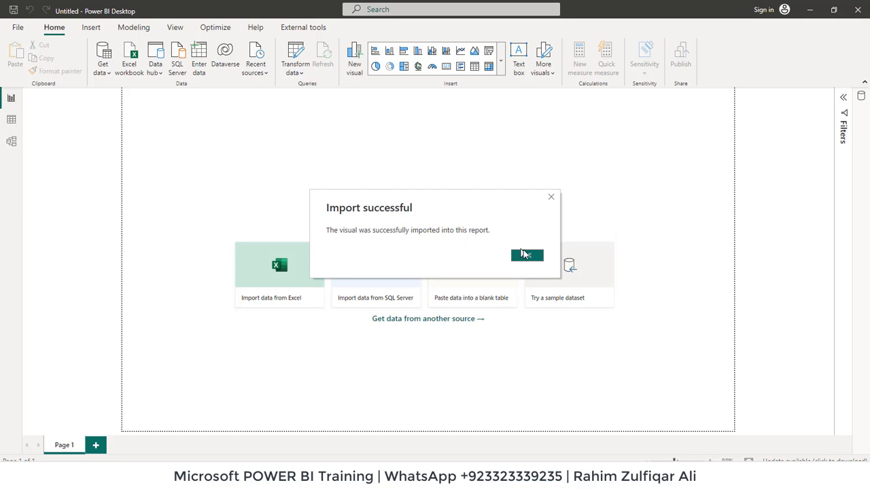
left_click(526, 255)
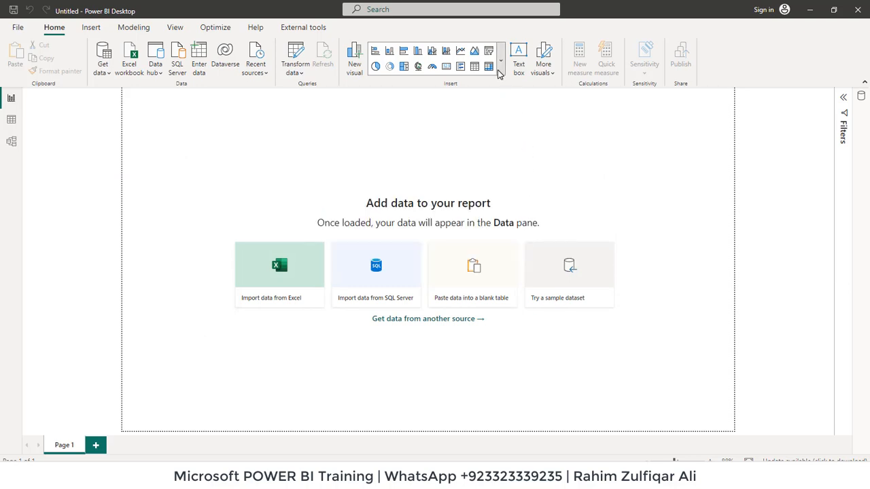
Step: Insert the Sankey 3.0.8 custom visual onto the report canvas
left_click(501, 61)
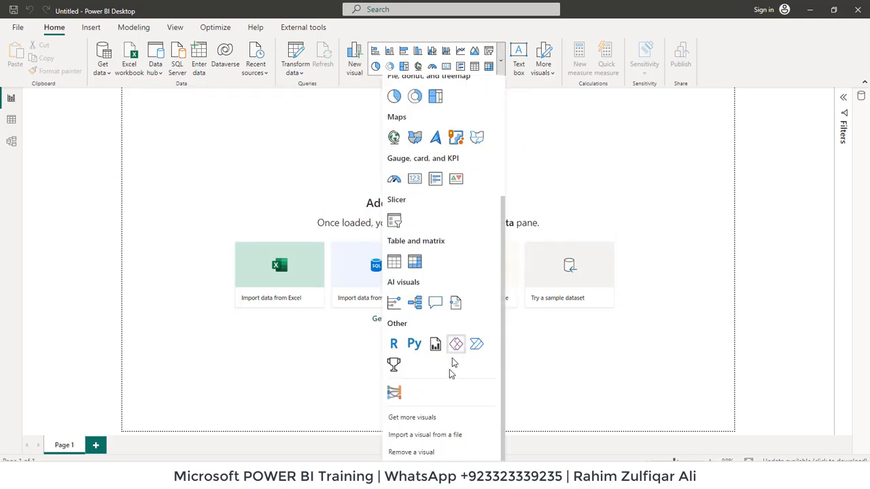
mouse_move(394, 393)
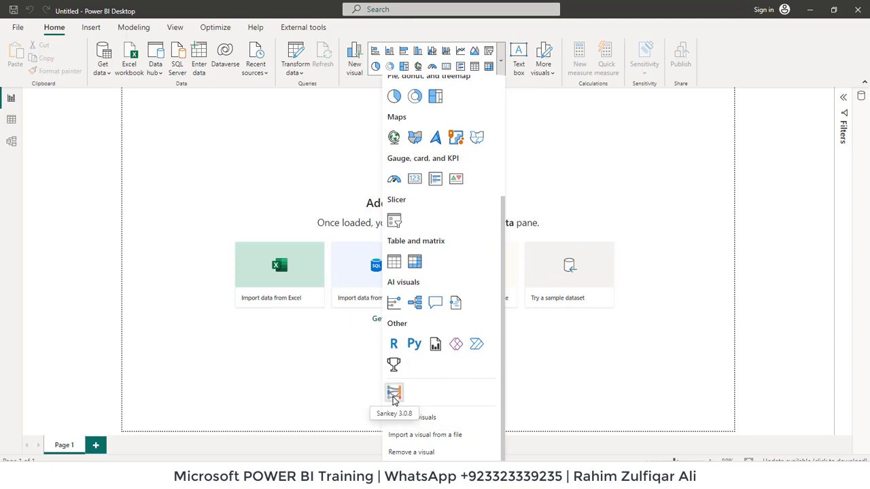
left_click(394, 394)
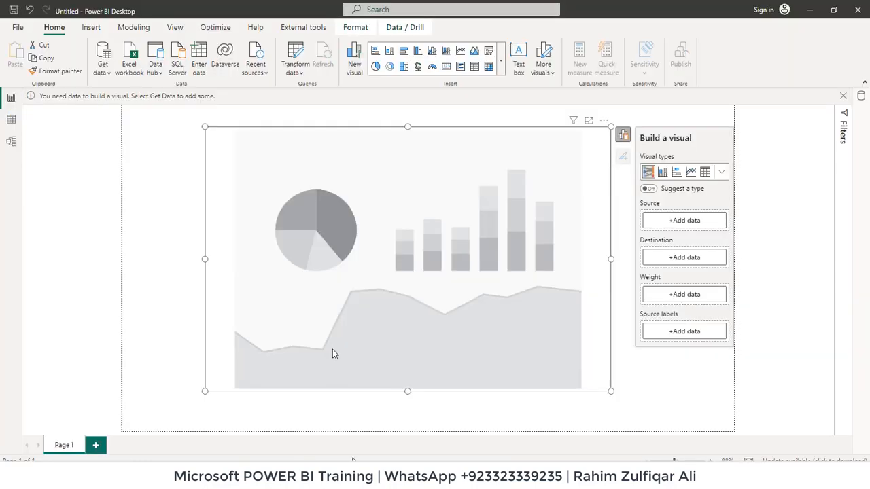
Step: Load the database table from Amazon PnL Sankey Chart.xlsx as an Excel source
left_click(103, 54)
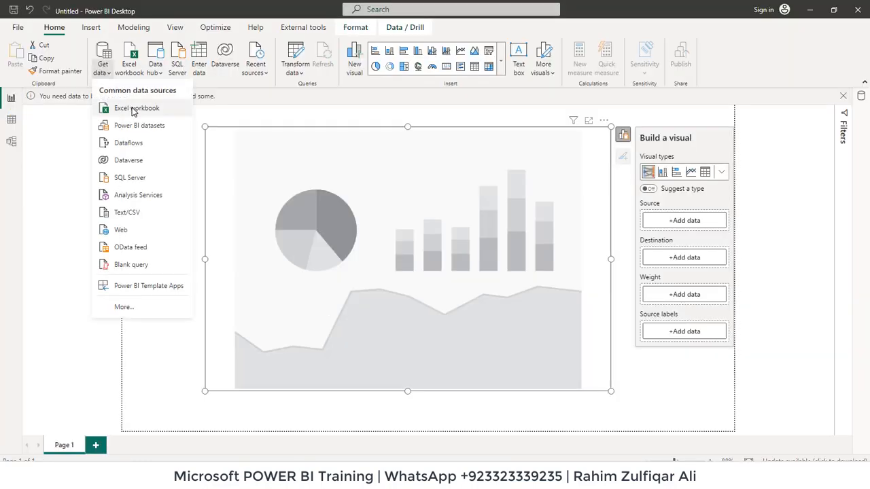
left_click(136, 108)
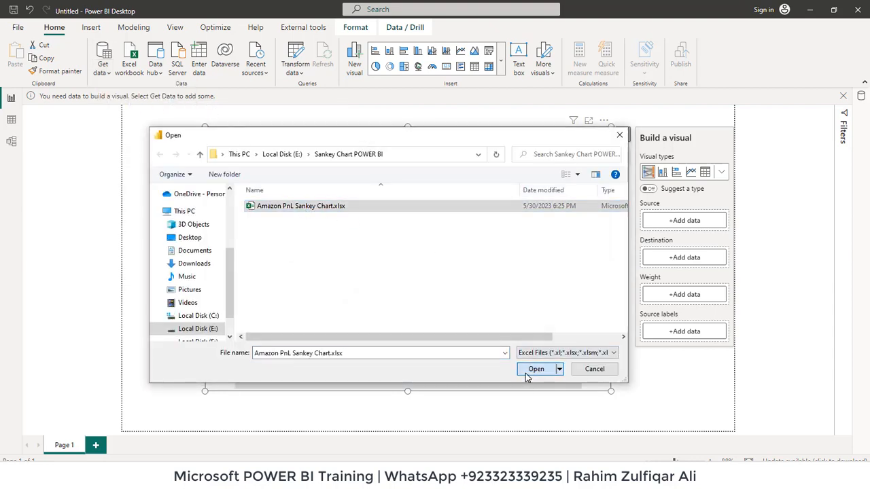
left_click(536, 369)
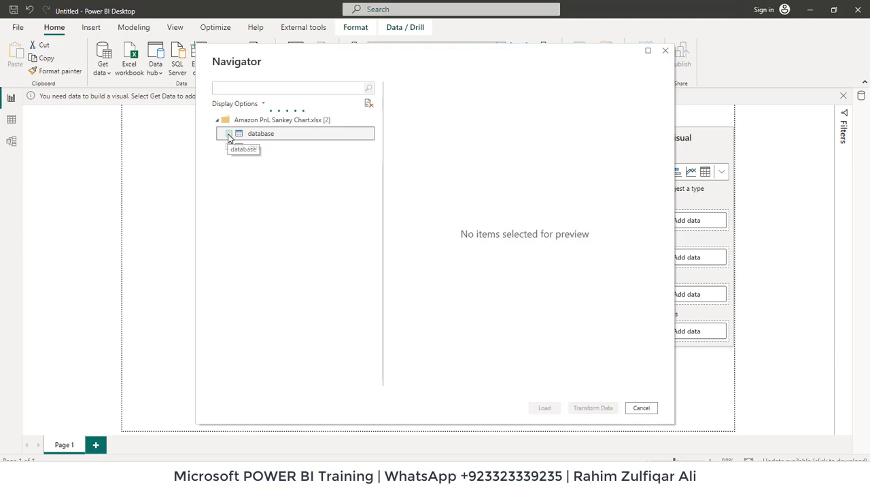
left_click(229, 133)
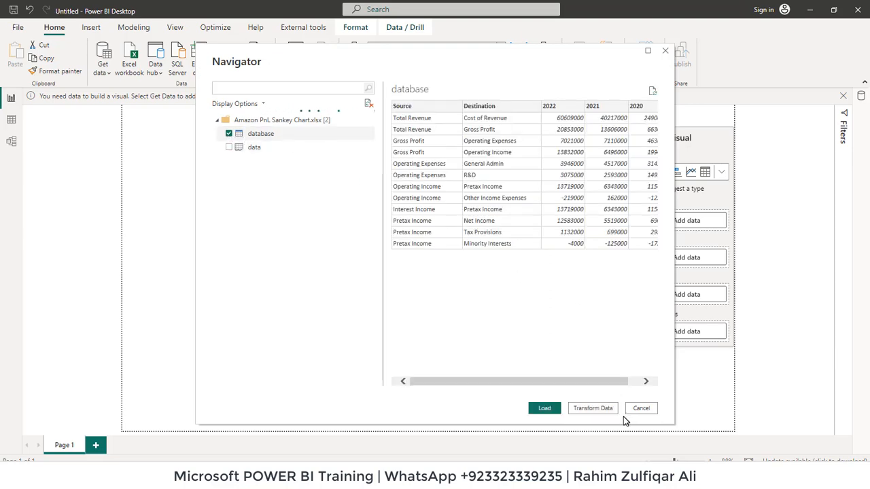
left_click(544, 408)
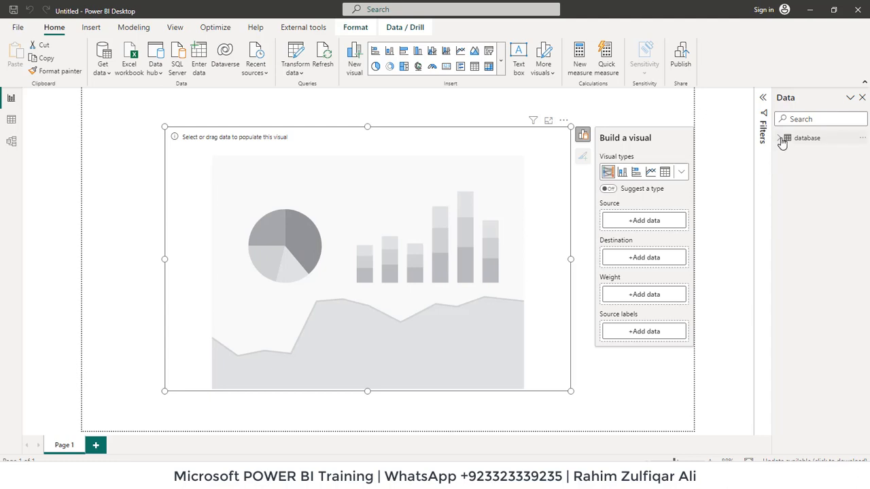
Step: Expand the database table and add Source, Destination and 2022 to the Sankey chart
left_click(780, 138)
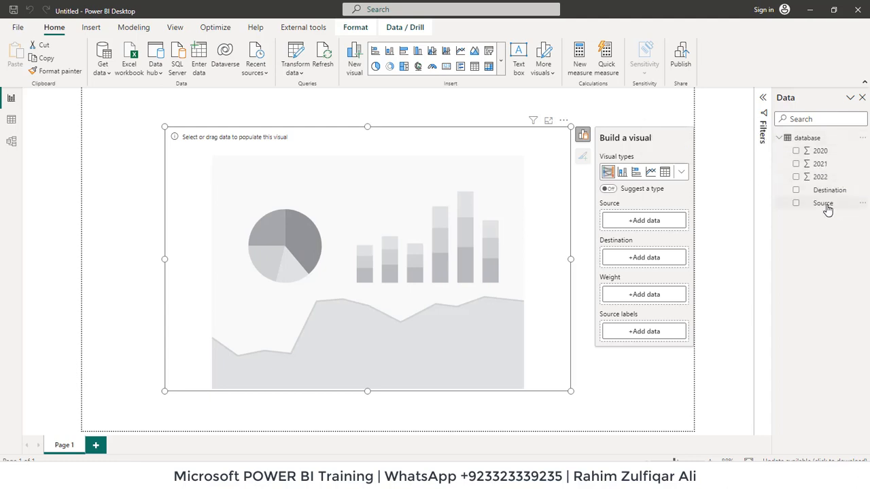
left_click_drag(823, 202, 629, 227)
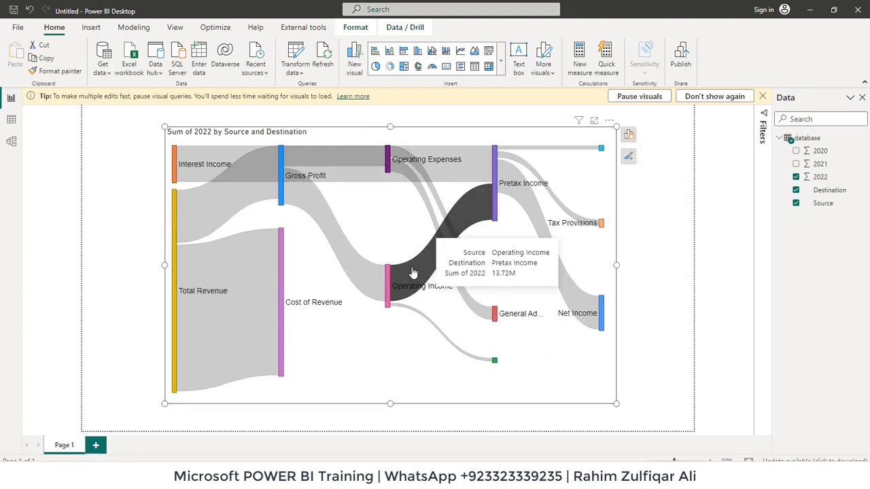
mouse_move(367, 277)
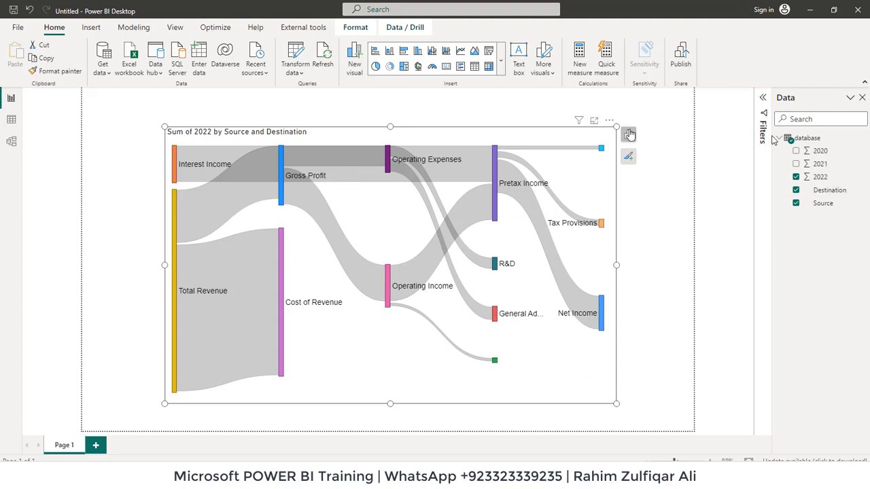
Step: Unpivot the 2022, 2021 and 2020 columns into Years and Value rows in Power Query
left_click(11, 119)
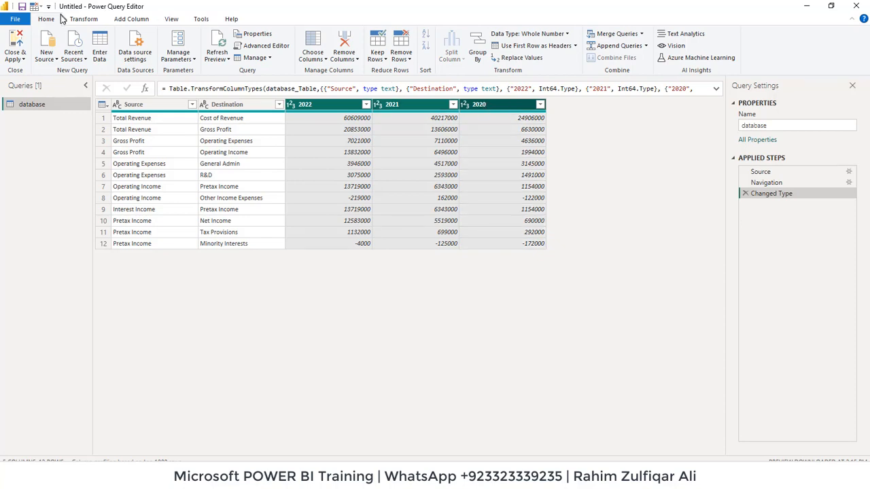
left_click(83, 18)
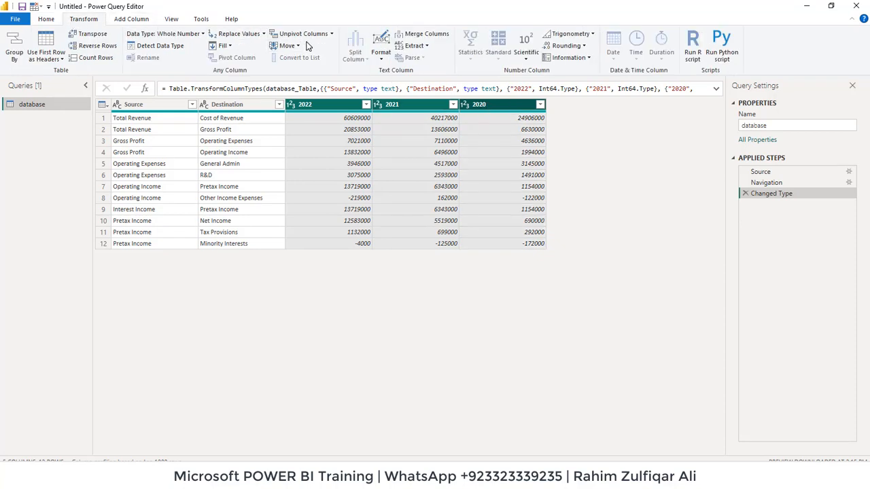
left_click(303, 33)
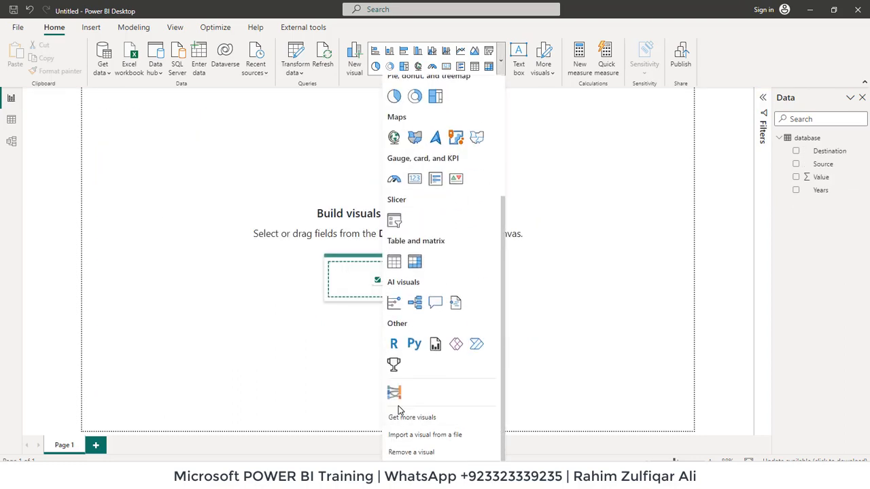
Step: Insert a new Sankey visual with Source and Destination fields assigned
left_click(394, 392)
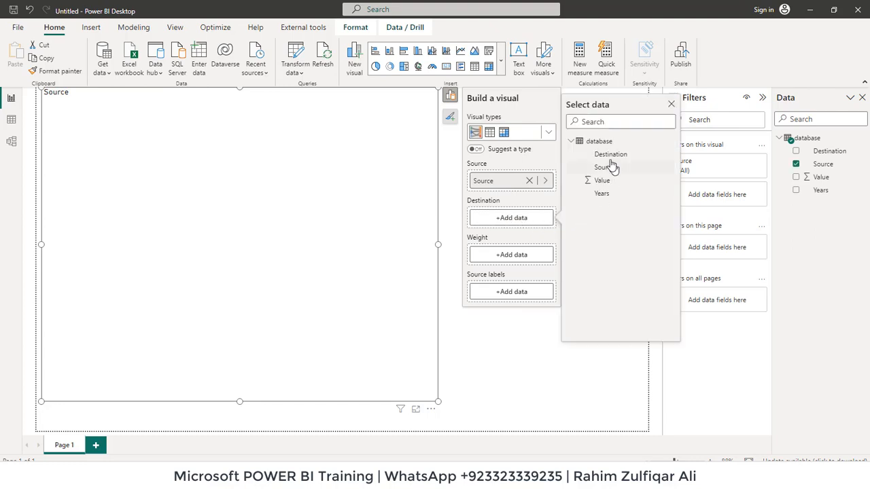
left_click(796, 151)
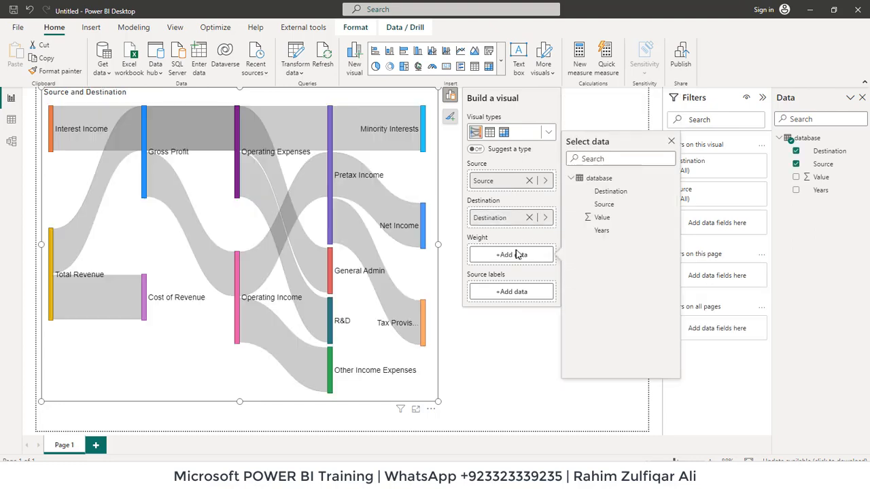
mouse_move(602, 230)
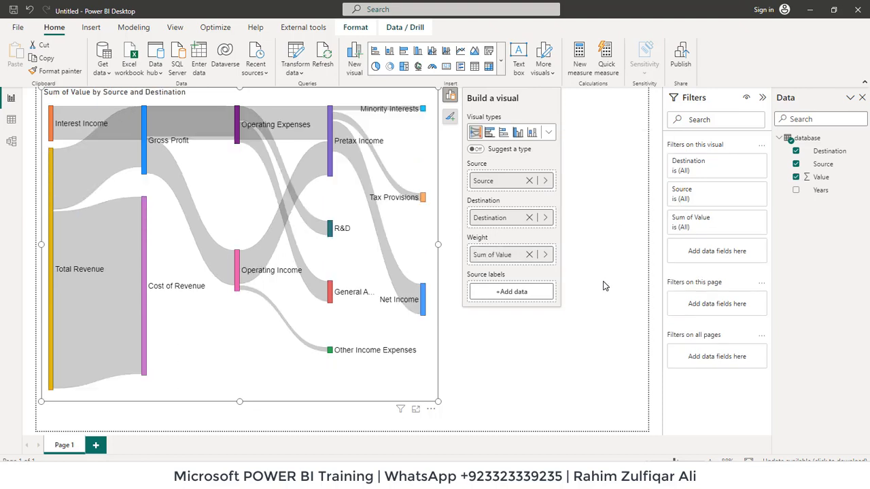
mouse_move(600, 273)
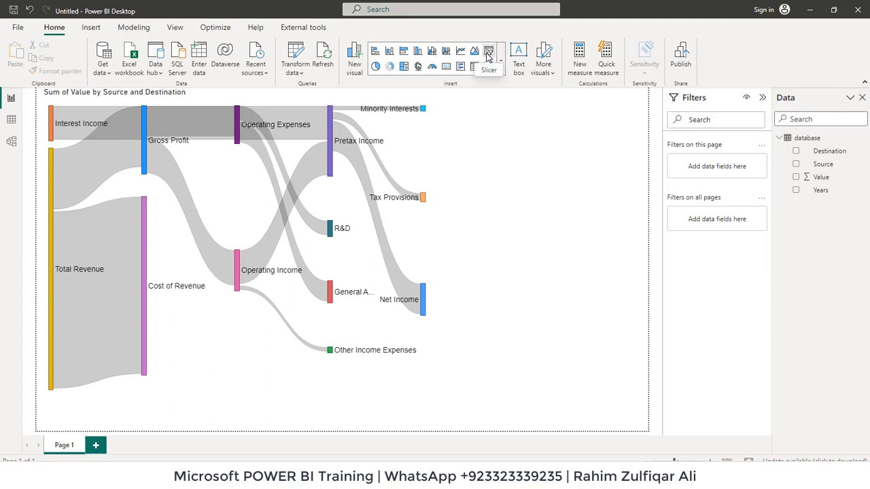
Step: Add a Years slicer, filter the chart to 2020, then clear the selection
left_click(489, 57)
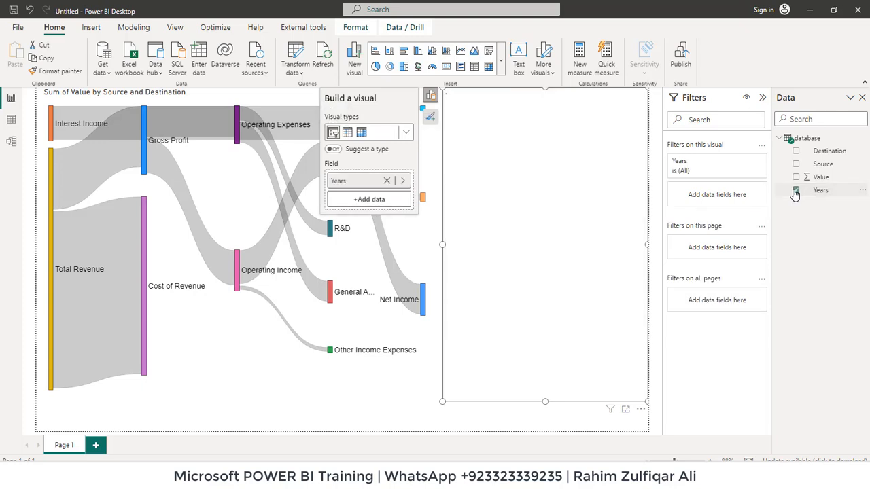
left_click(796, 190)
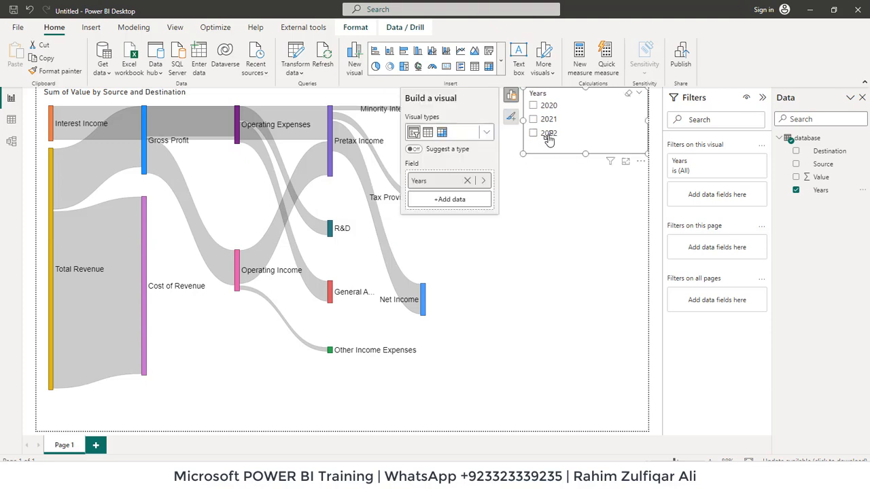
left_click(533, 133)
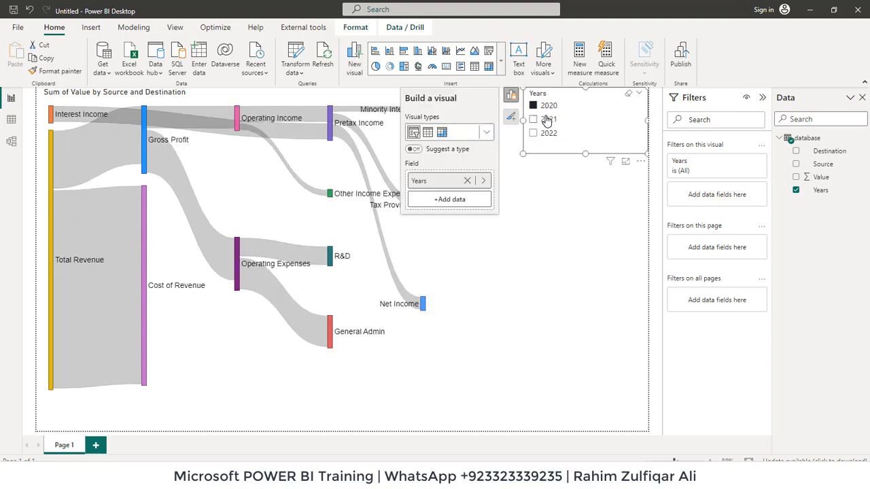
left_click(534, 133)
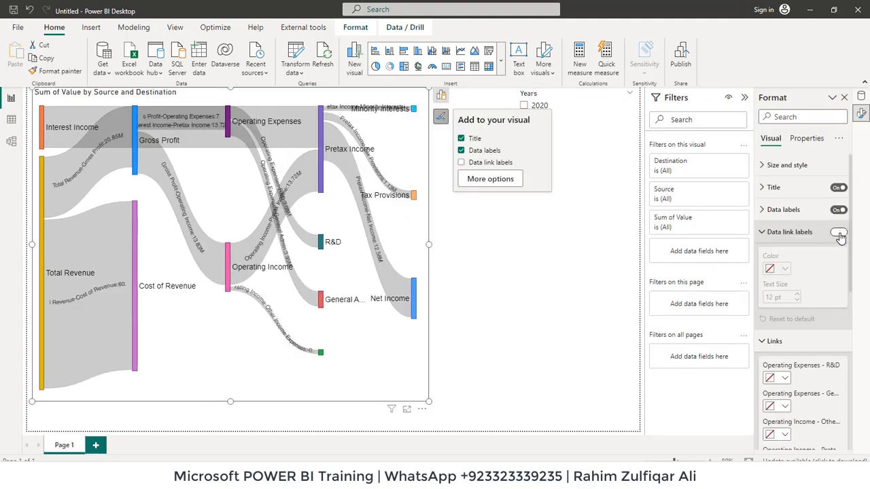
Step: Turn Data link labels off and switch Data labels Force display on so Other Income Expenses shows
left_click(838, 232)
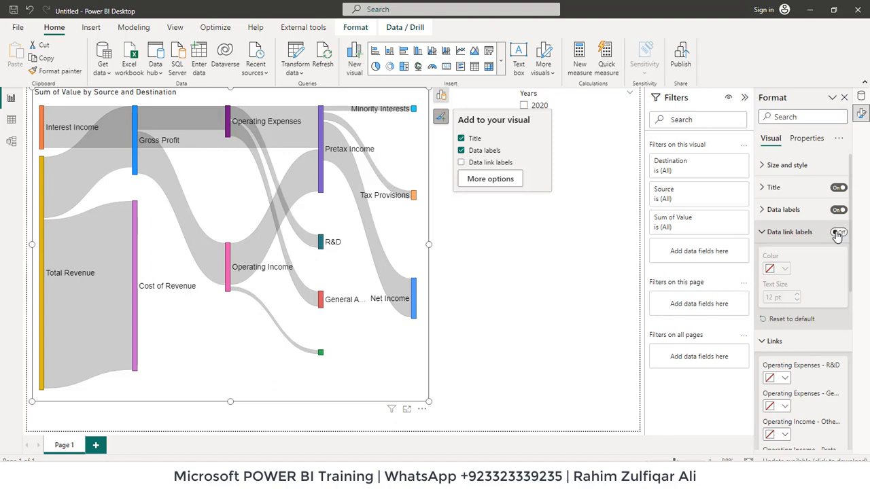
left_click(839, 232)
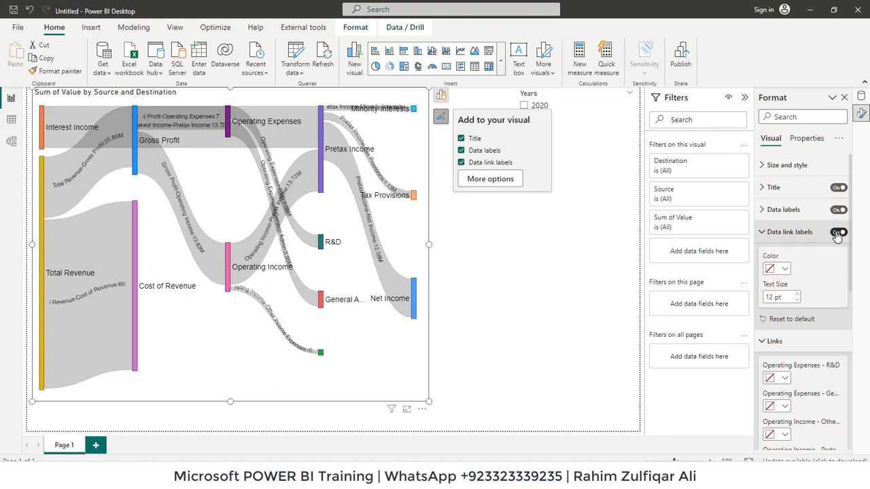
left_click(838, 232)
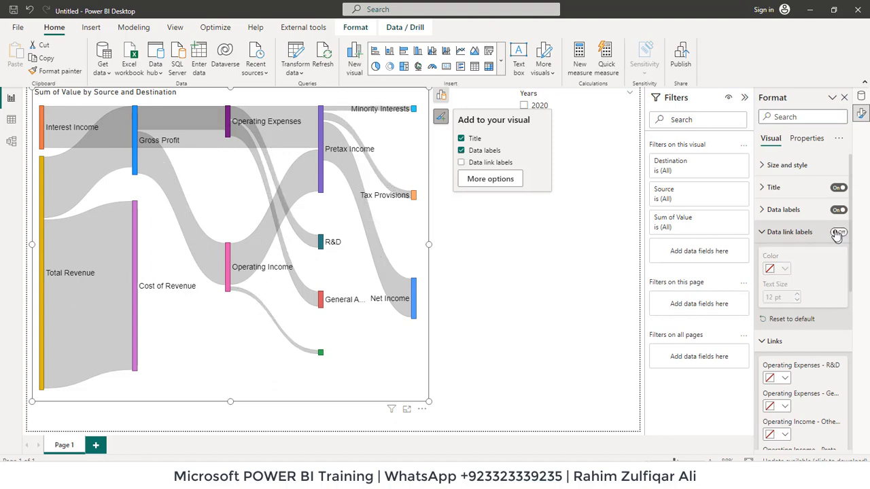
left_click(838, 232)
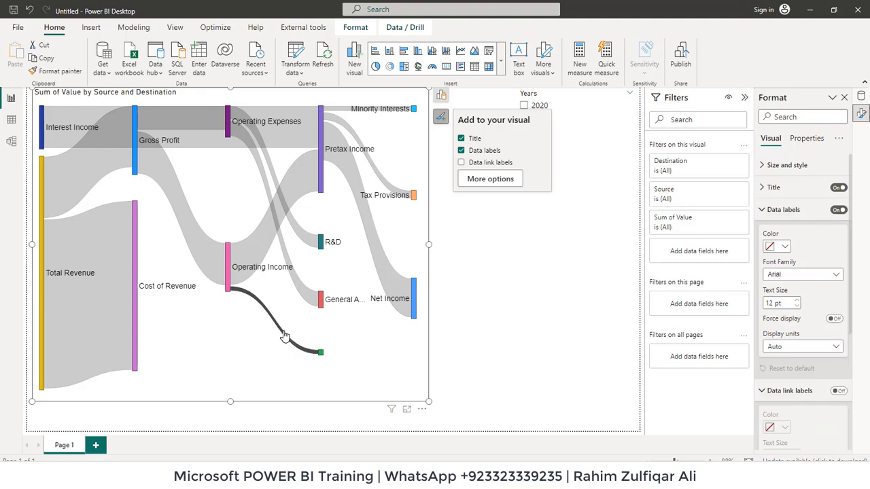
mouse_move(289, 345)
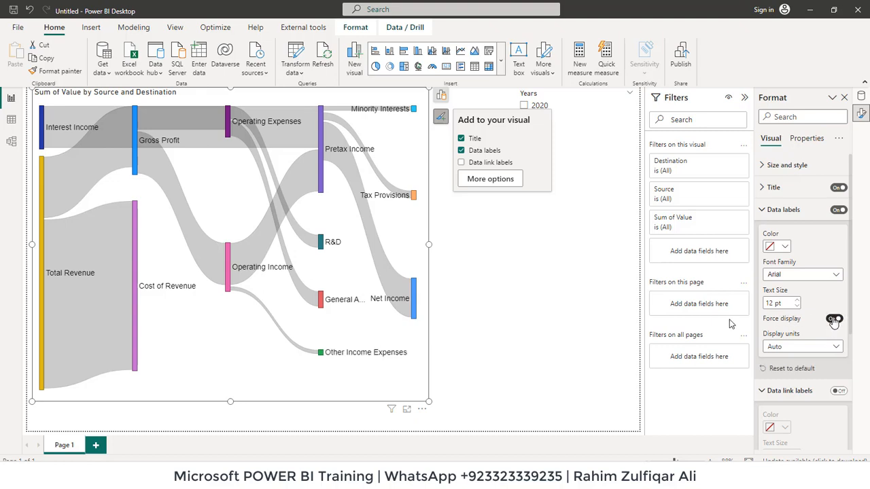
mouse_move(141, 153)
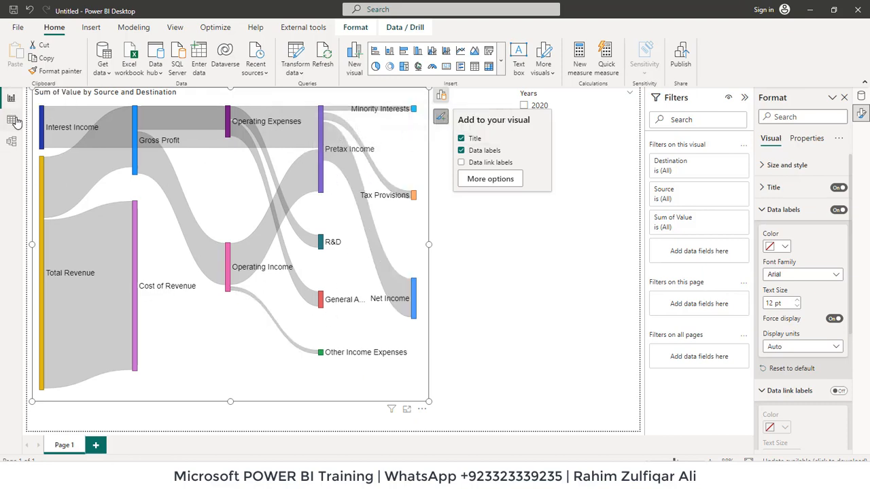
left_click(11, 118)
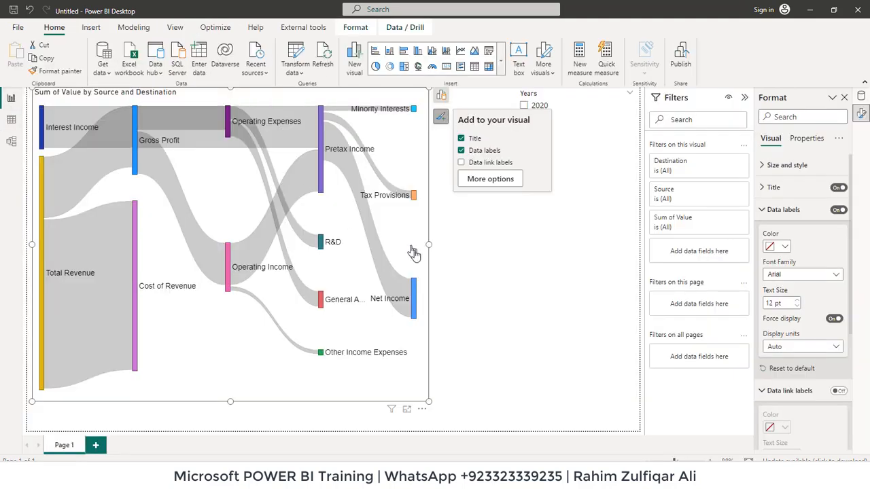
mouse_move(424, 416)
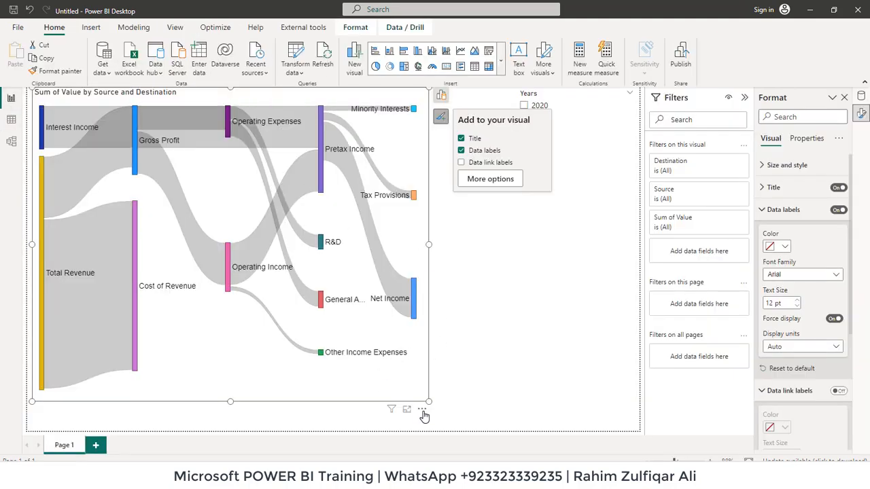